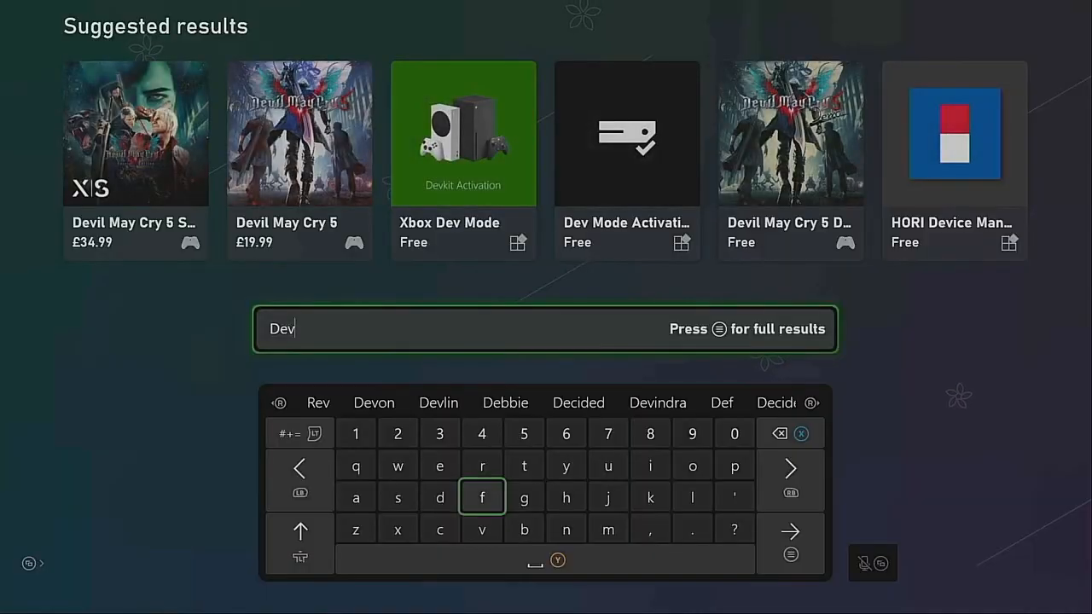
Get the free Xbox Dev Mode app from the Store and dismiss the Congratulations screen.
left_click(463, 132)
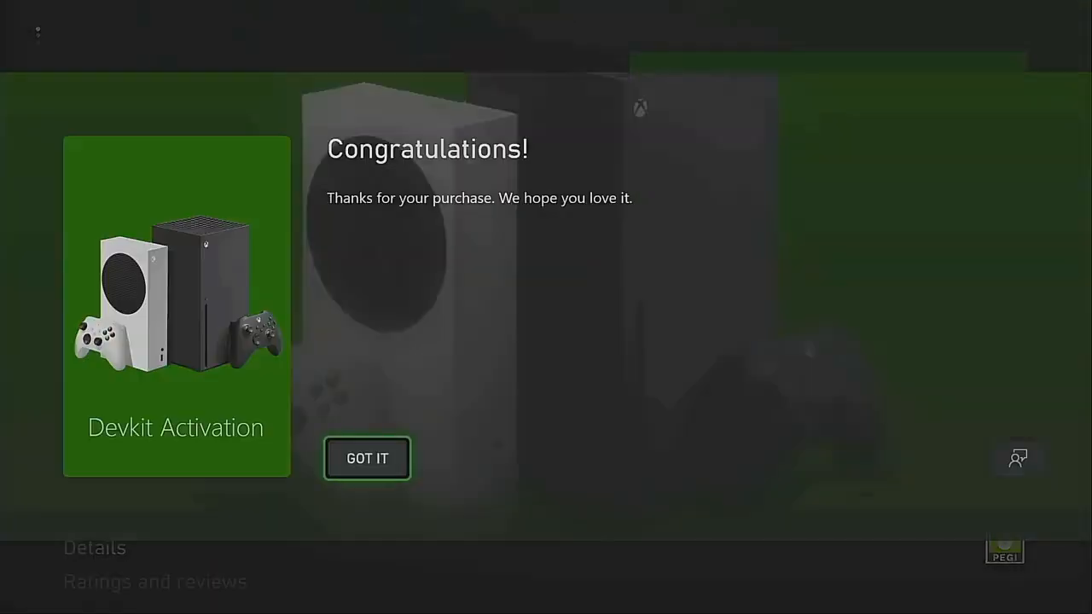
left_click(367, 458)
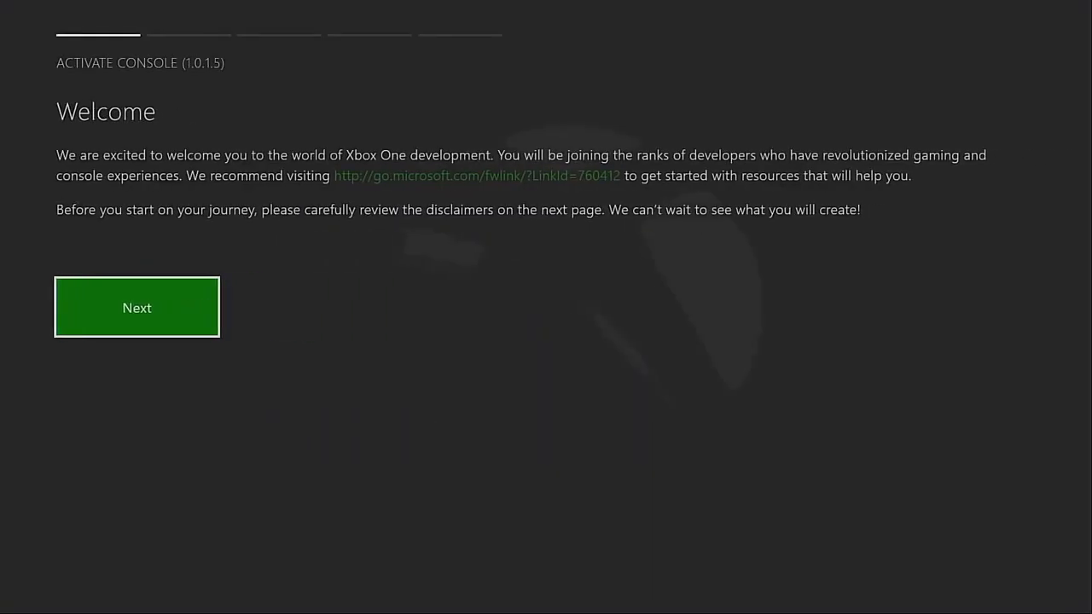
Move past the Welcome and Before you begin pages of Xbox Dev Mode Activation.
left_click(137, 307)
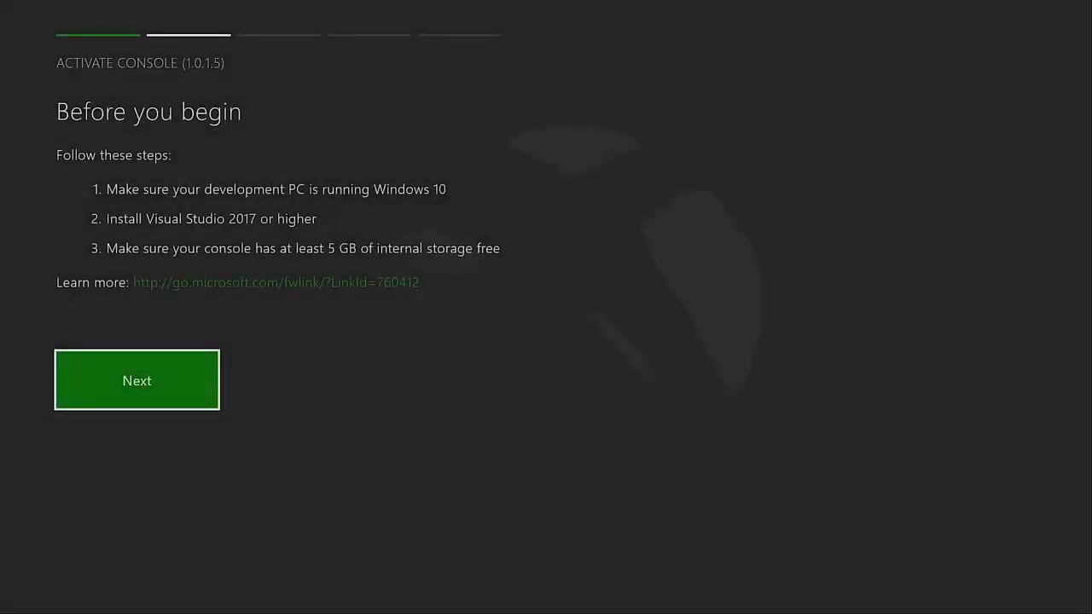
left_click(137, 379)
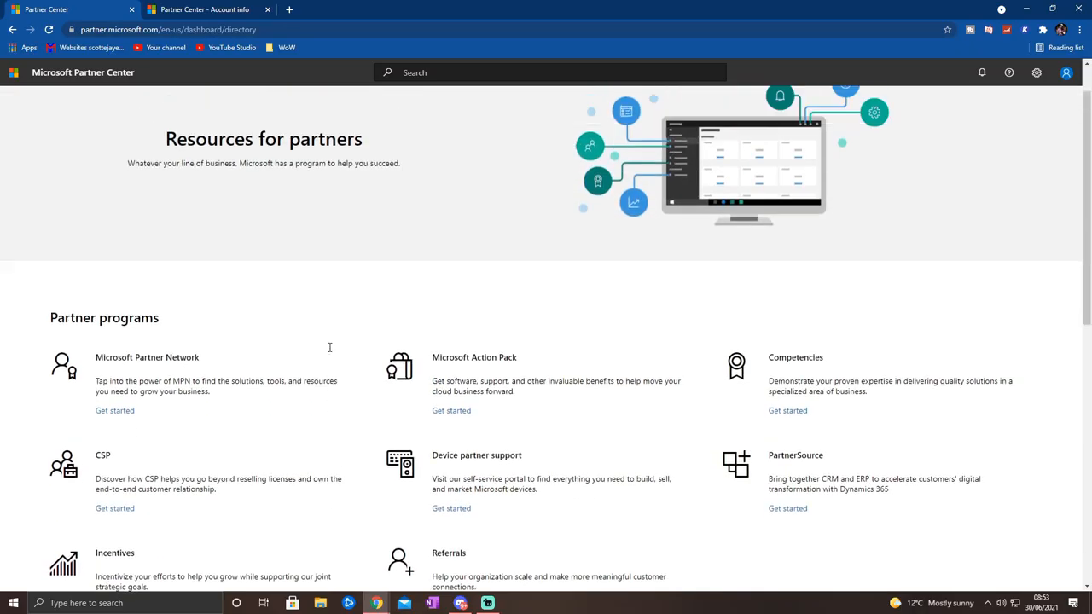
Open the Windows & Xbox developer program and its account settings in Partner Center.
scroll("down", 3)
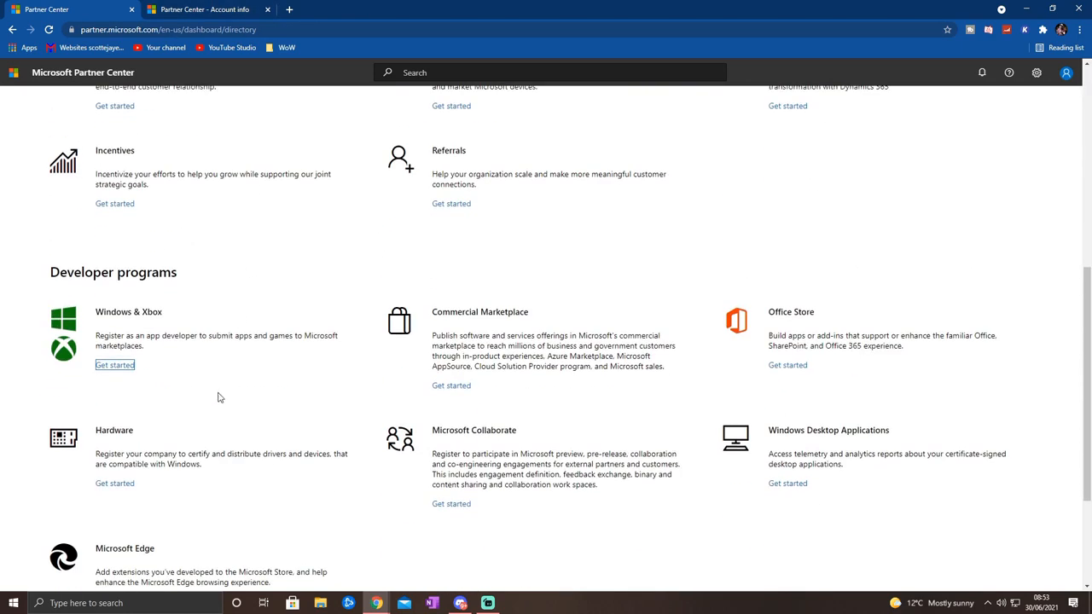
mouse_move(114, 364)
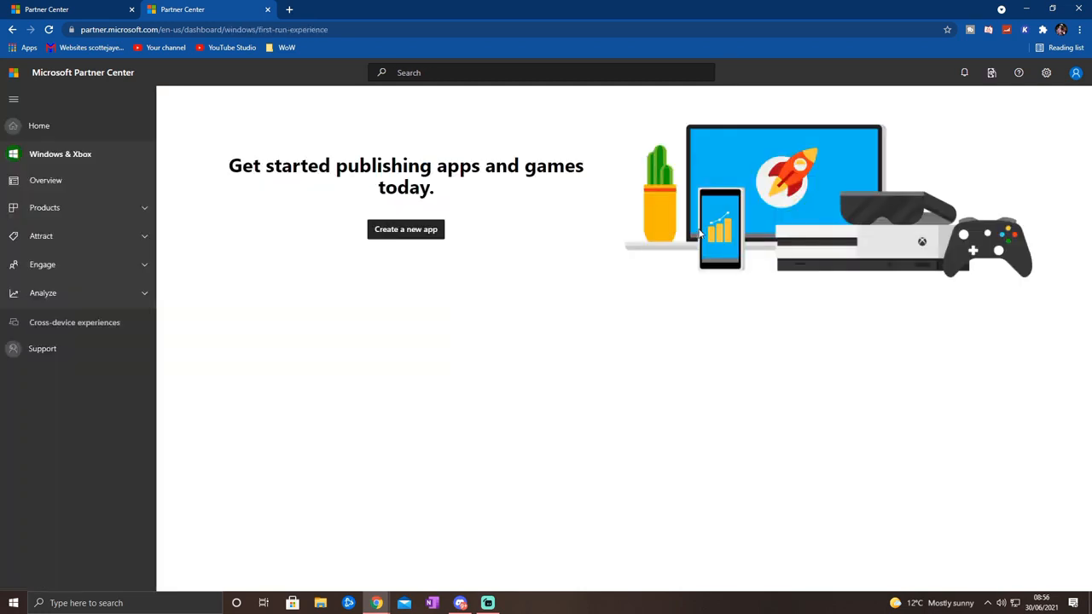
left_click(405, 228)
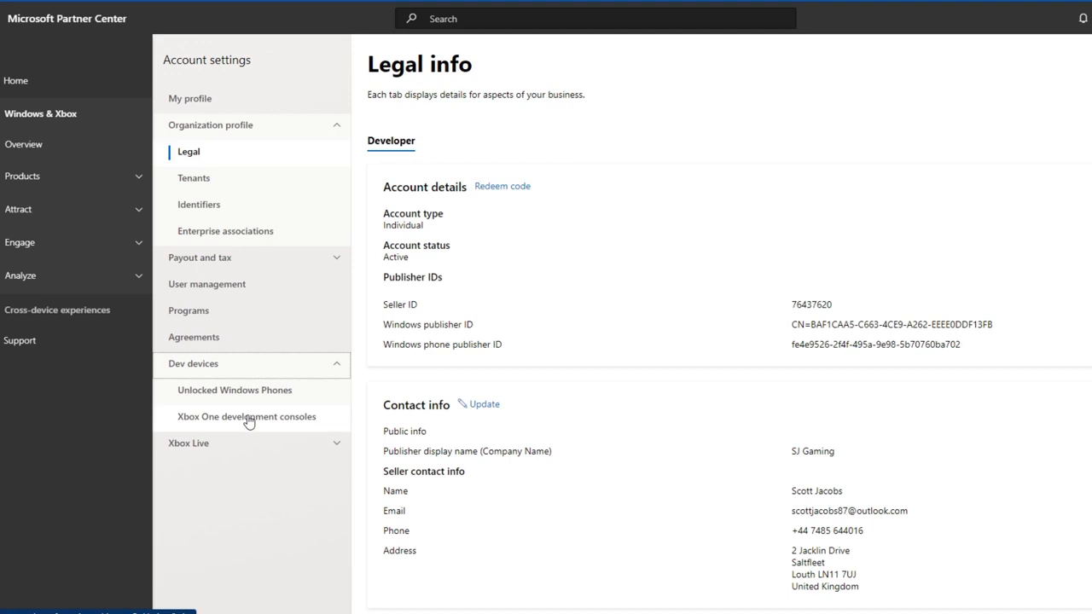
Add a new Xbox One development console and begin entering its activation code.
left_click(246, 416)
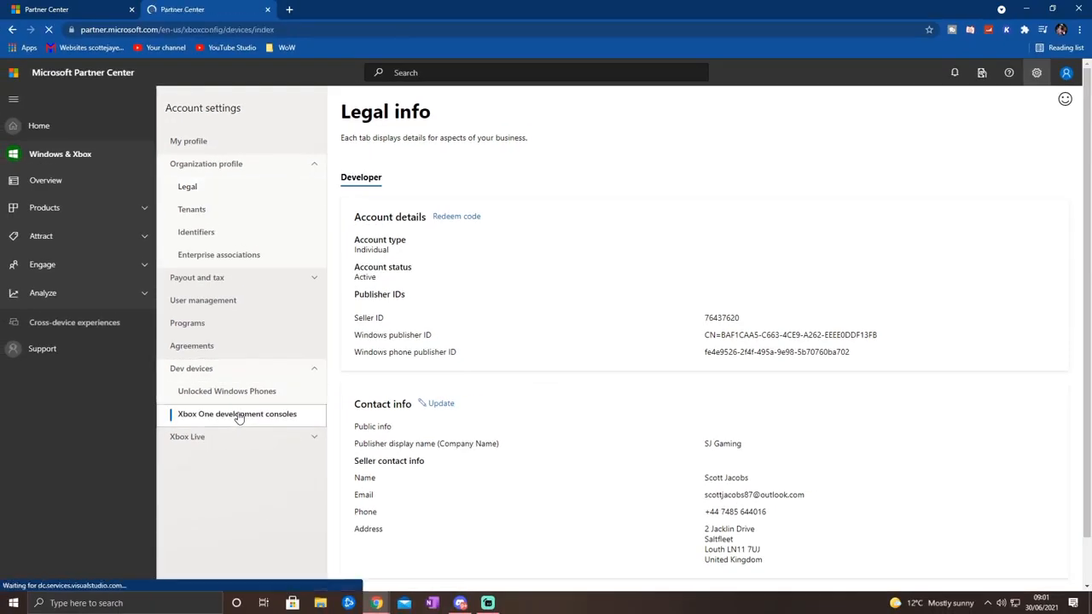
left_click(237, 414)
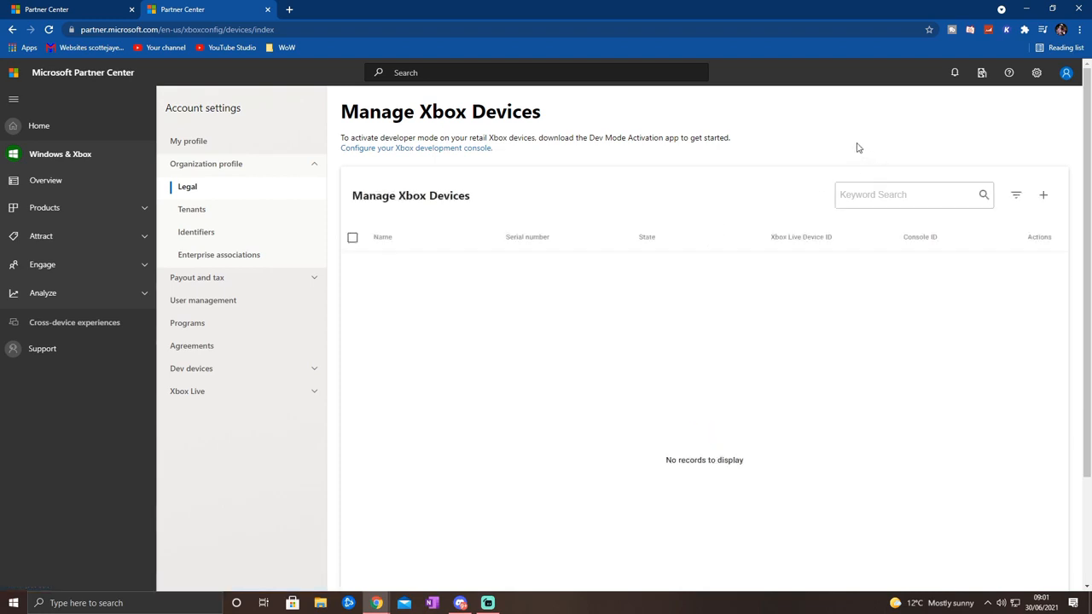
mouse_move(930, 151)
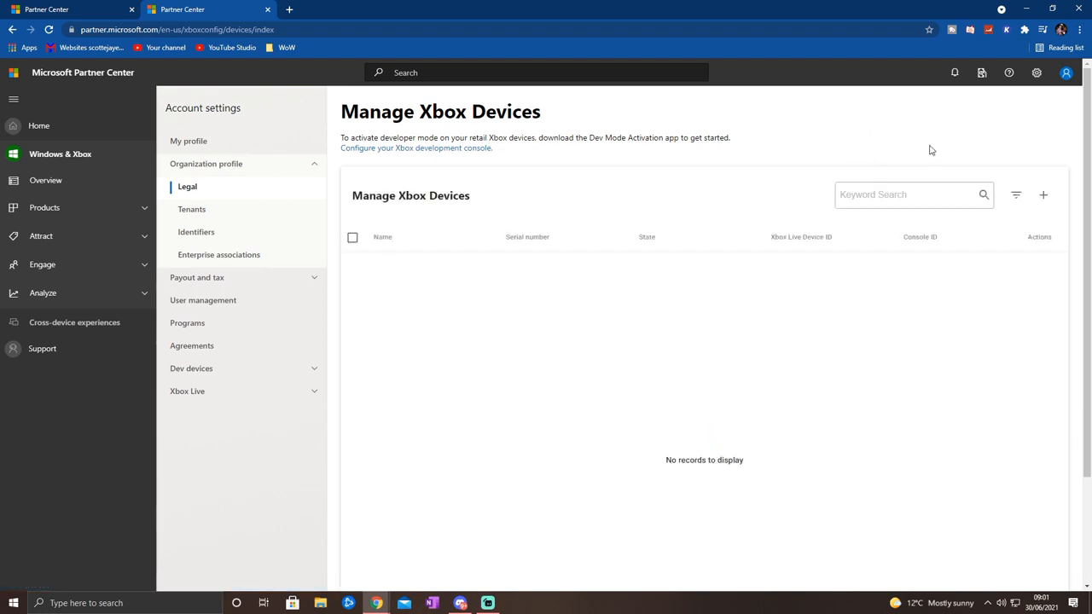
mouse_move(1043, 195)
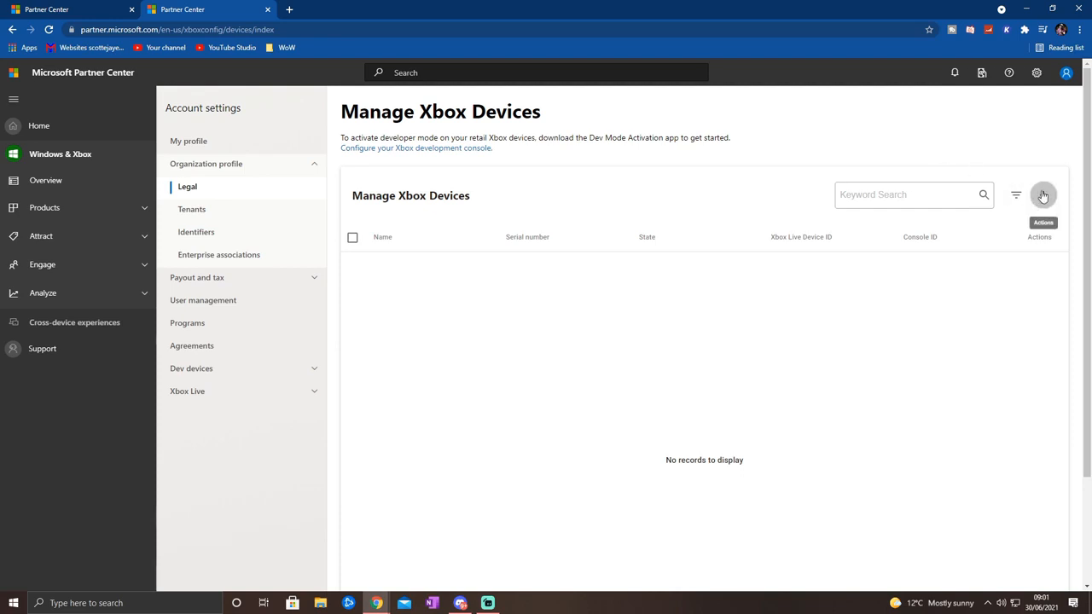
left_click(1042, 195)
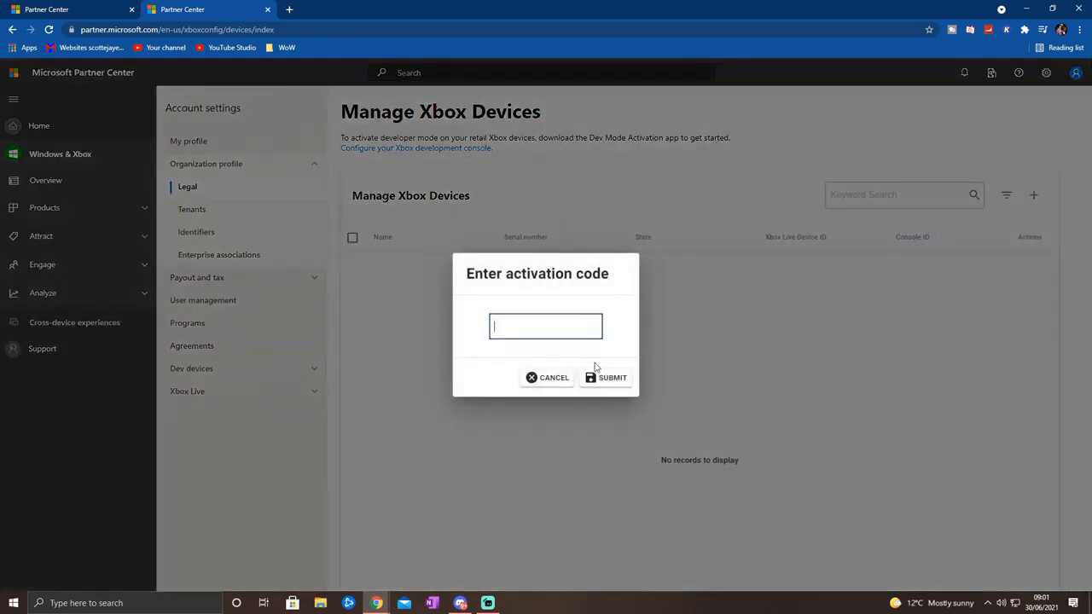
left_click(612, 377)
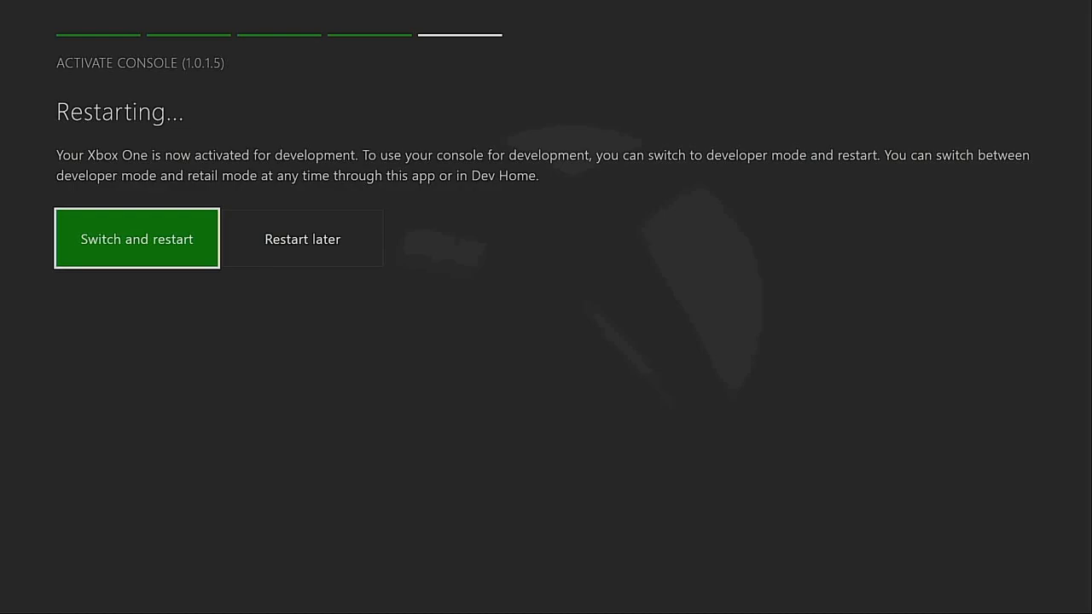
Choose Switch and restart to reboot the Xbox One into developer mode.
left_click(137, 239)
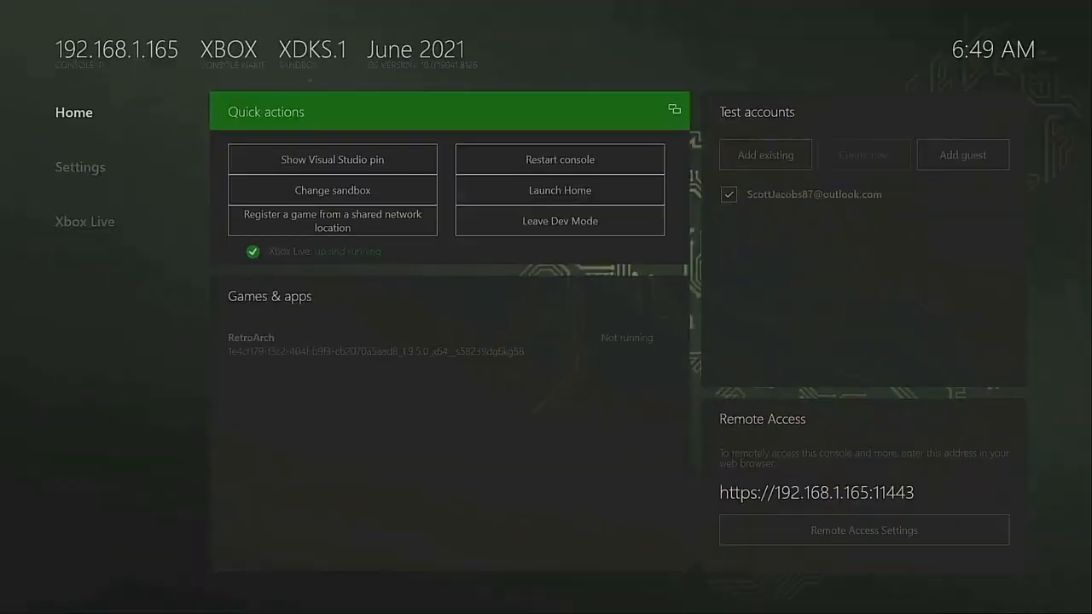
mouse_move(332, 189)
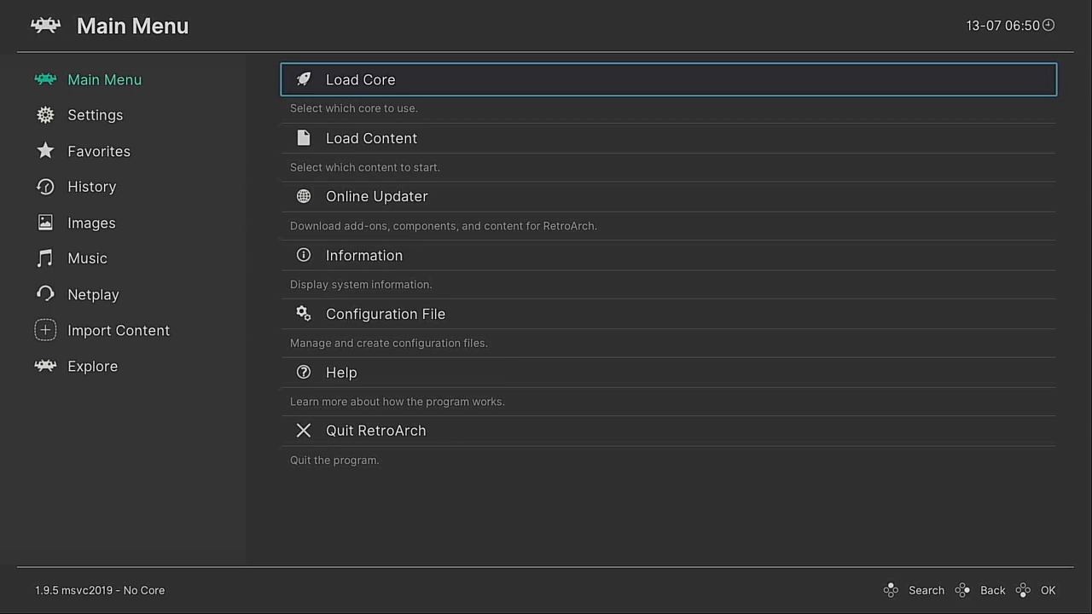
Run the Online Updater for core info files, assets and controller profiles.
left_click(376, 196)
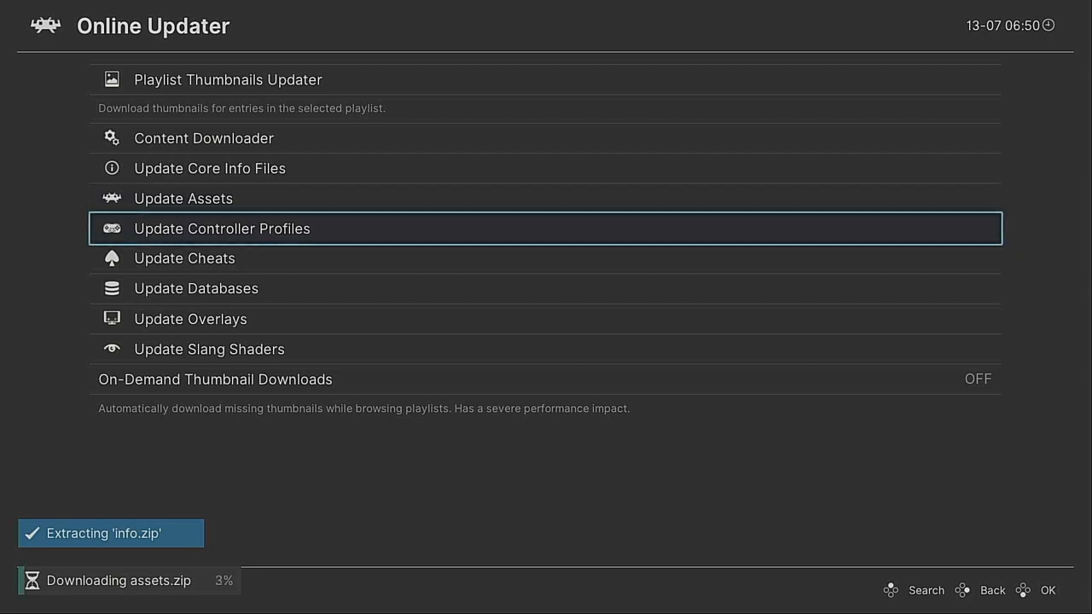
key("Down")
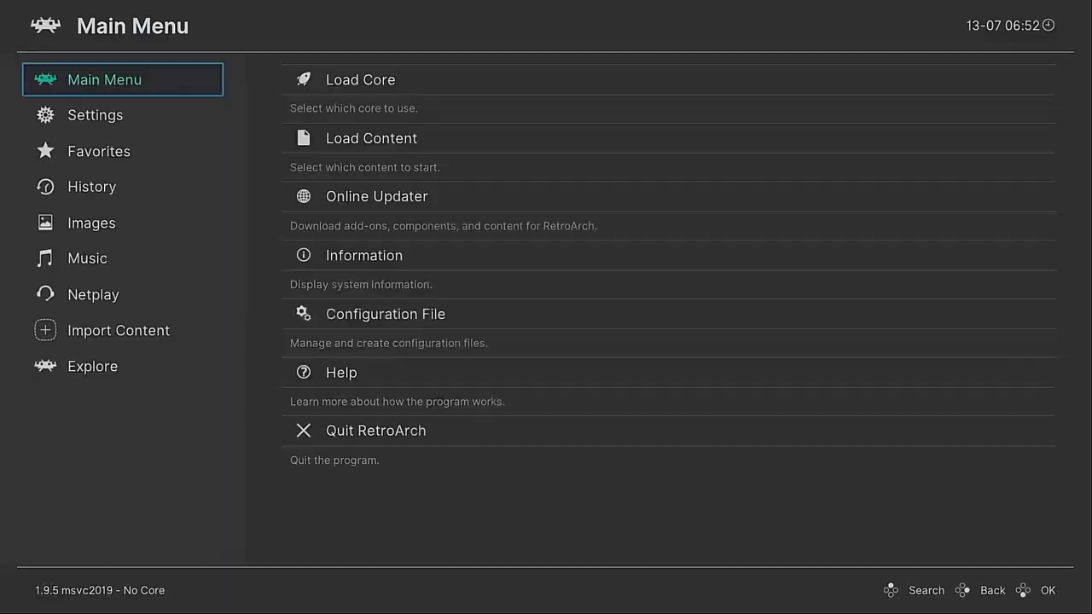
Scan the E:\Sega - Mega Drive - Genesis folder via Import Content > Scan Directory.
left_click(95, 115)
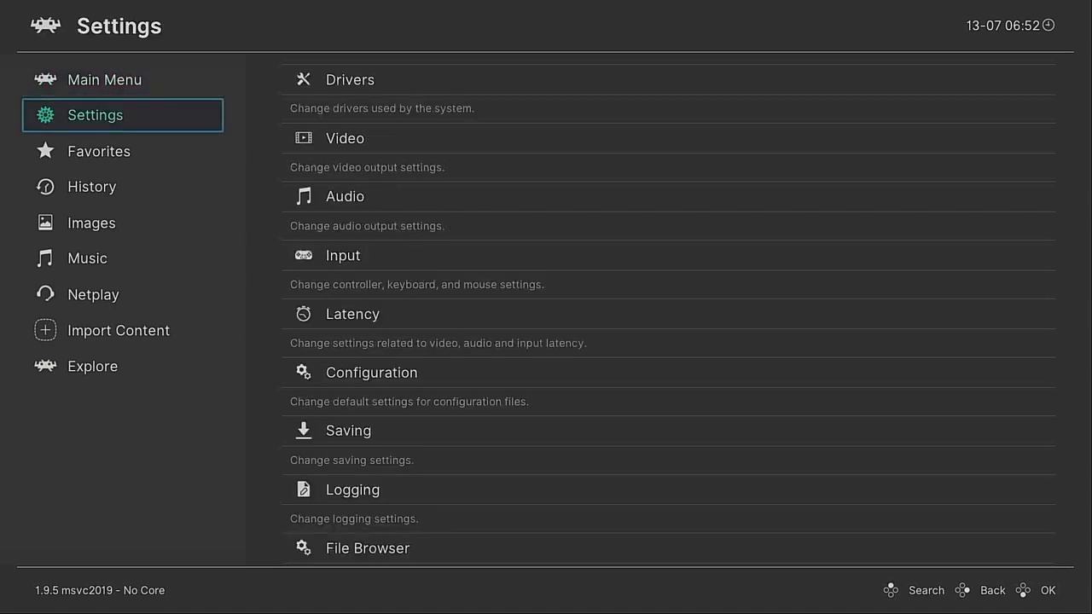
left_click(119, 331)
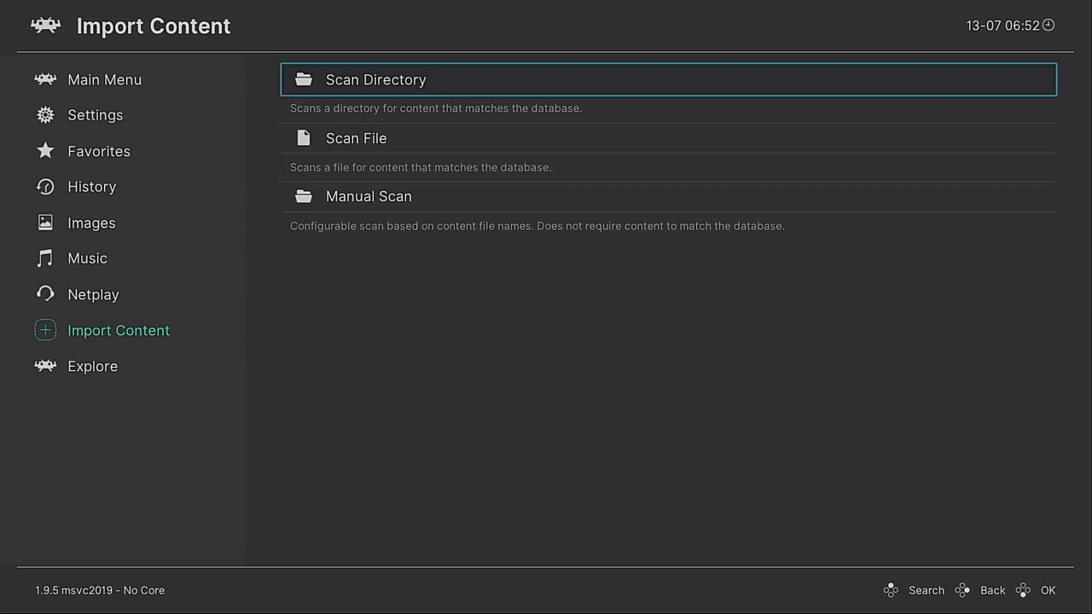
left_click(376, 79)
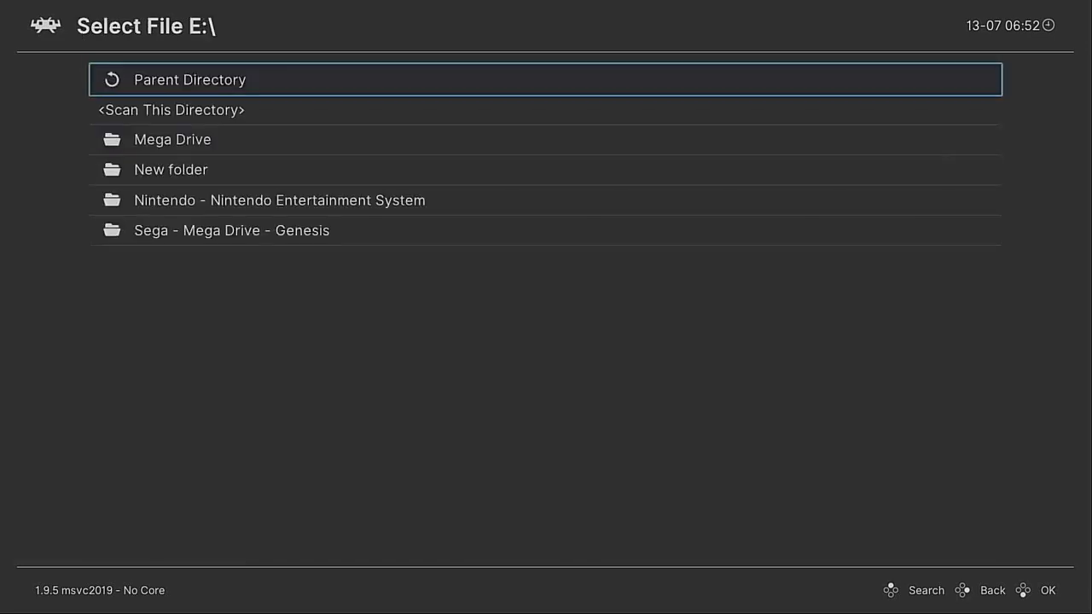
key("Down")
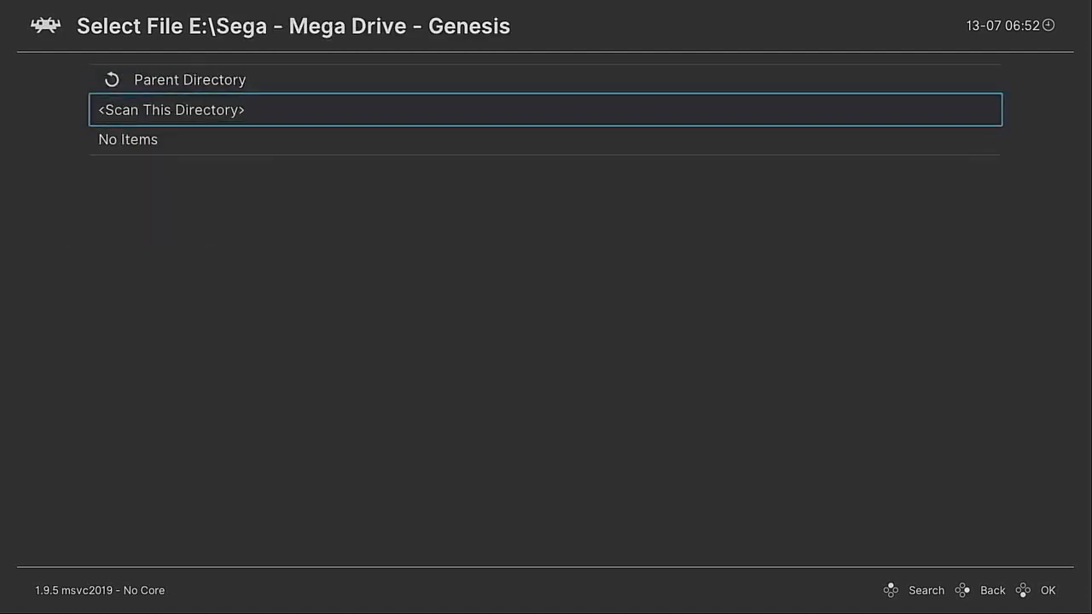
key("Up")
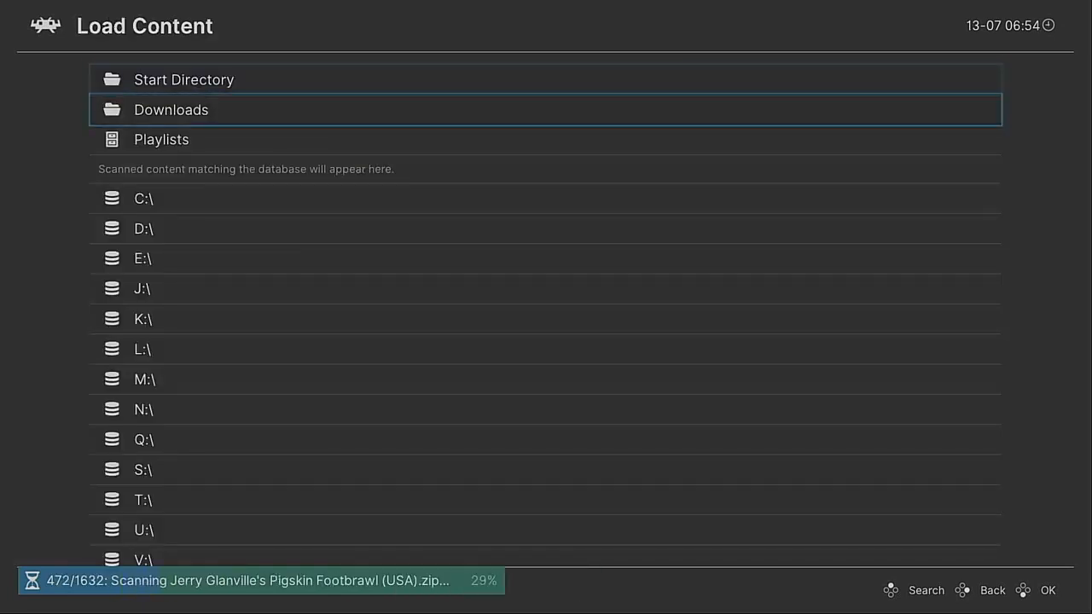
Load a game from E:\Sega - Mega Drive - Genesis with the BlastEm core.
left_click(143, 258)
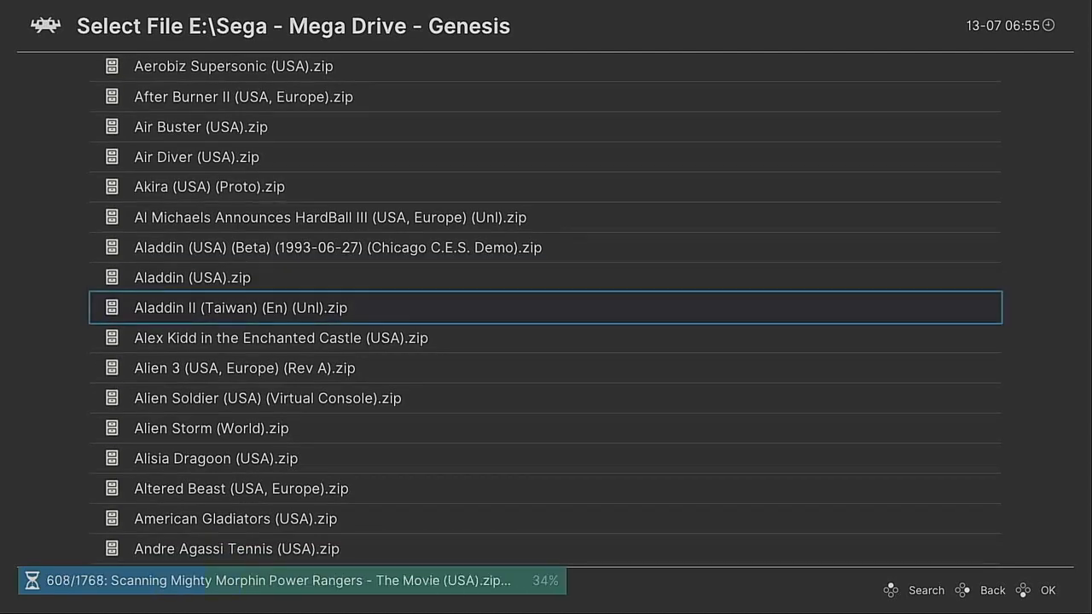
scroll("down", 3)
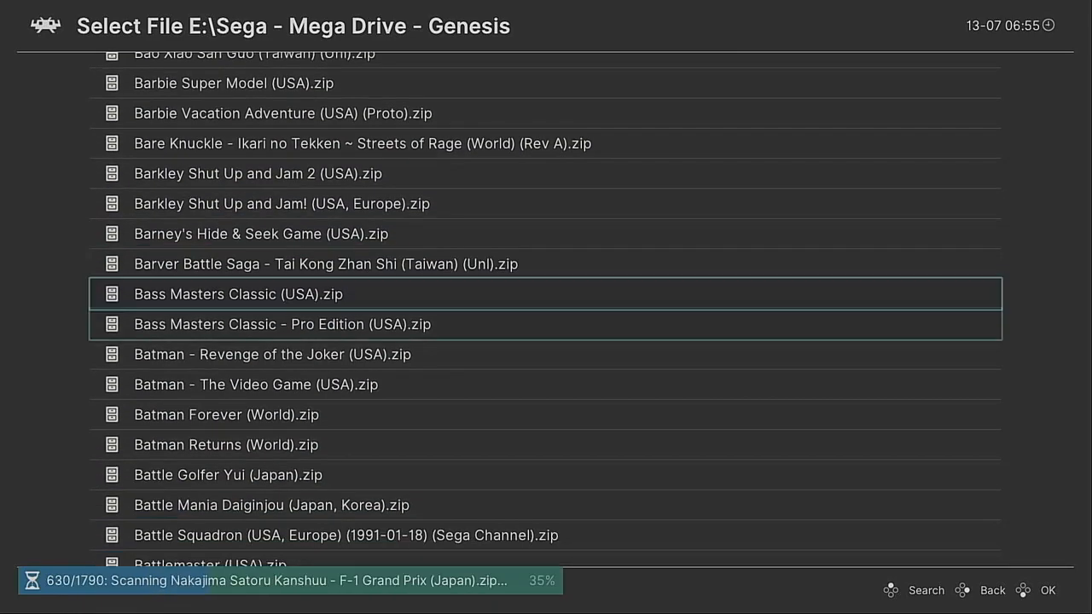
scroll("down", 3)
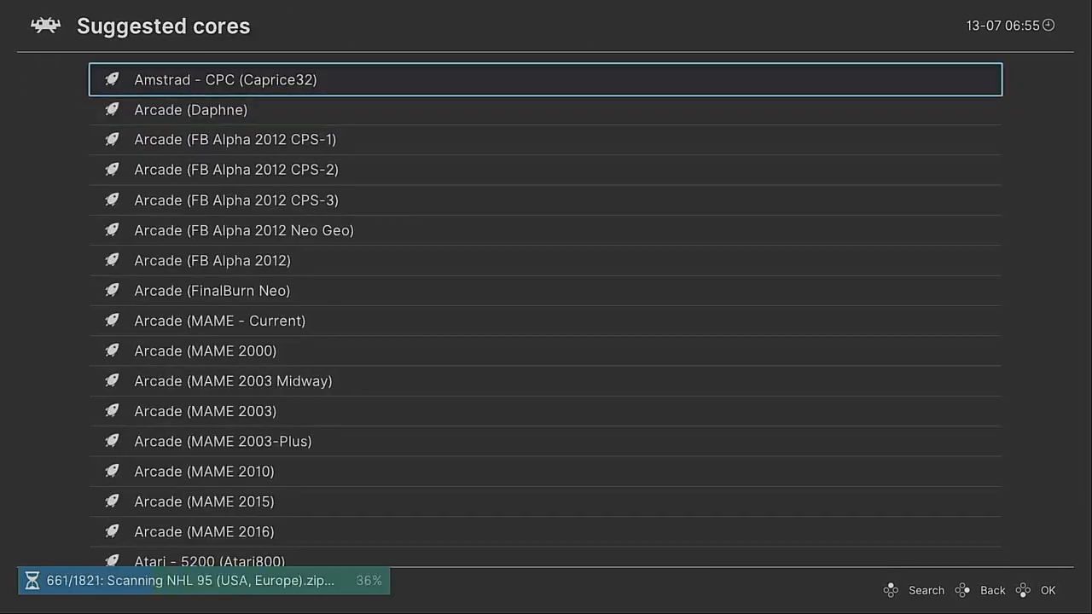
key("Down")
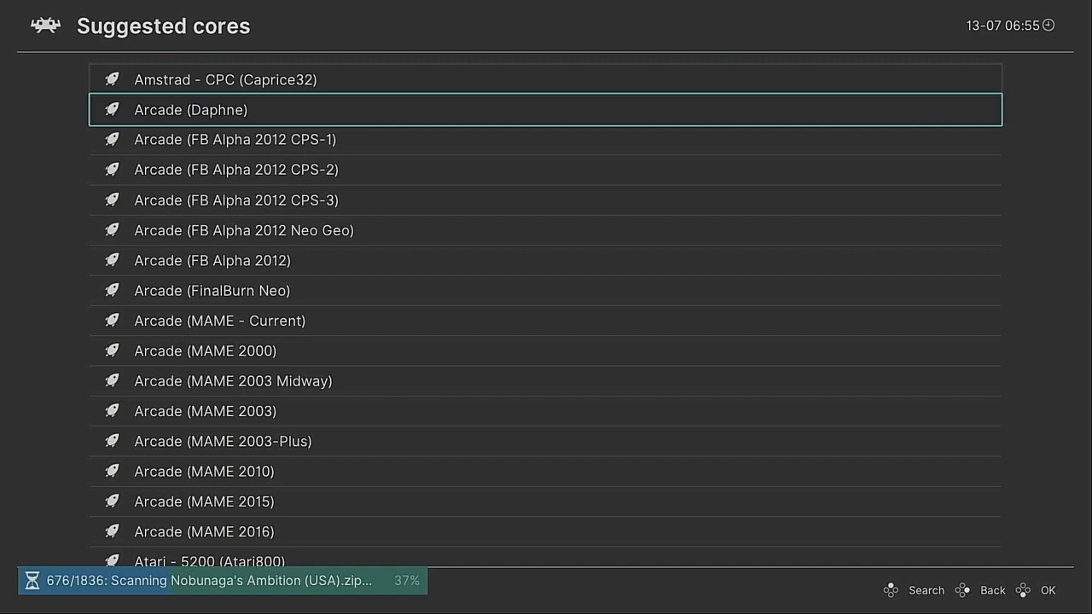
scroll("down", 3)
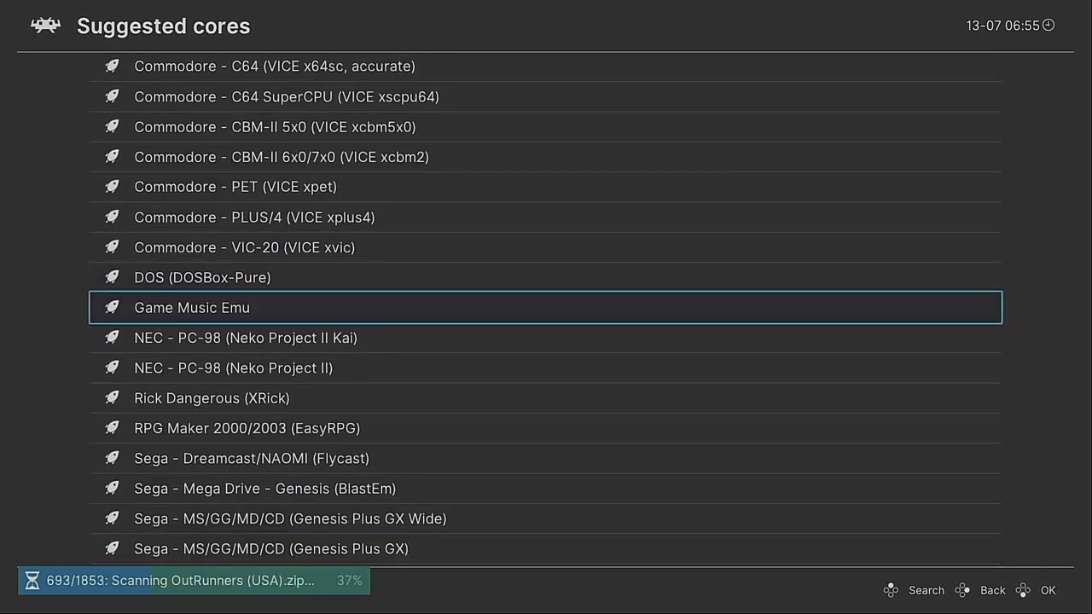
scroll("down", 3)
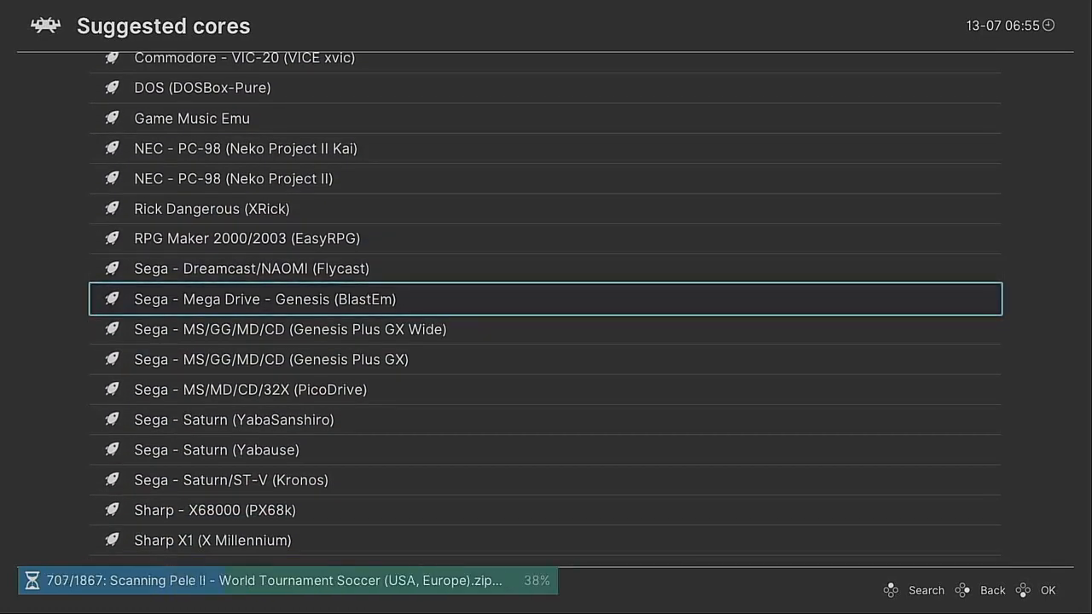